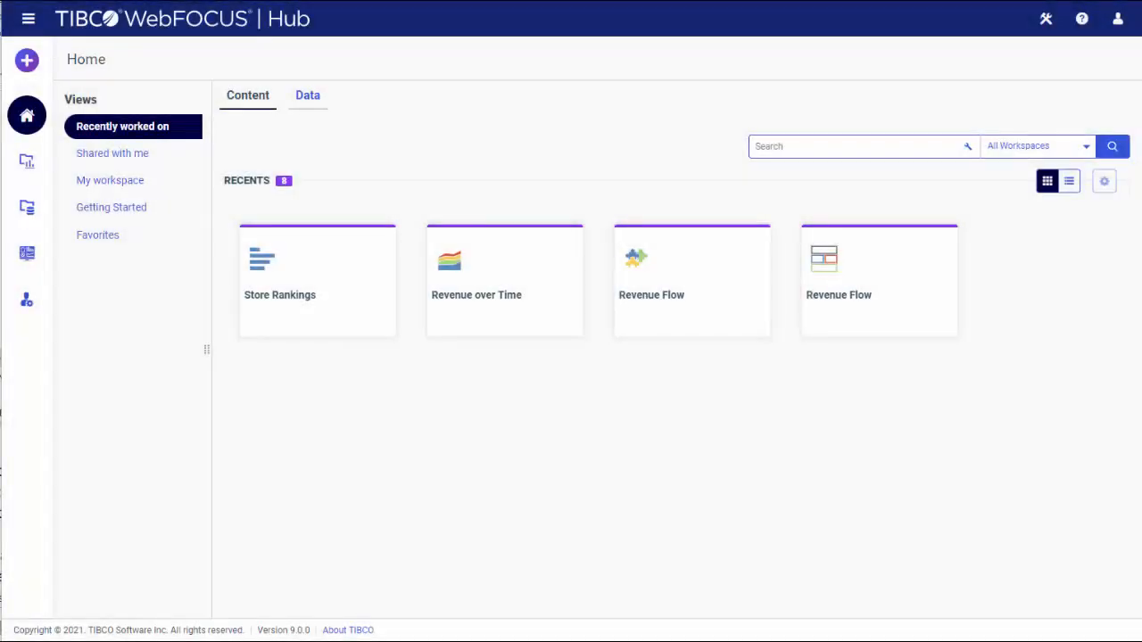
mouse_move(161, 499)
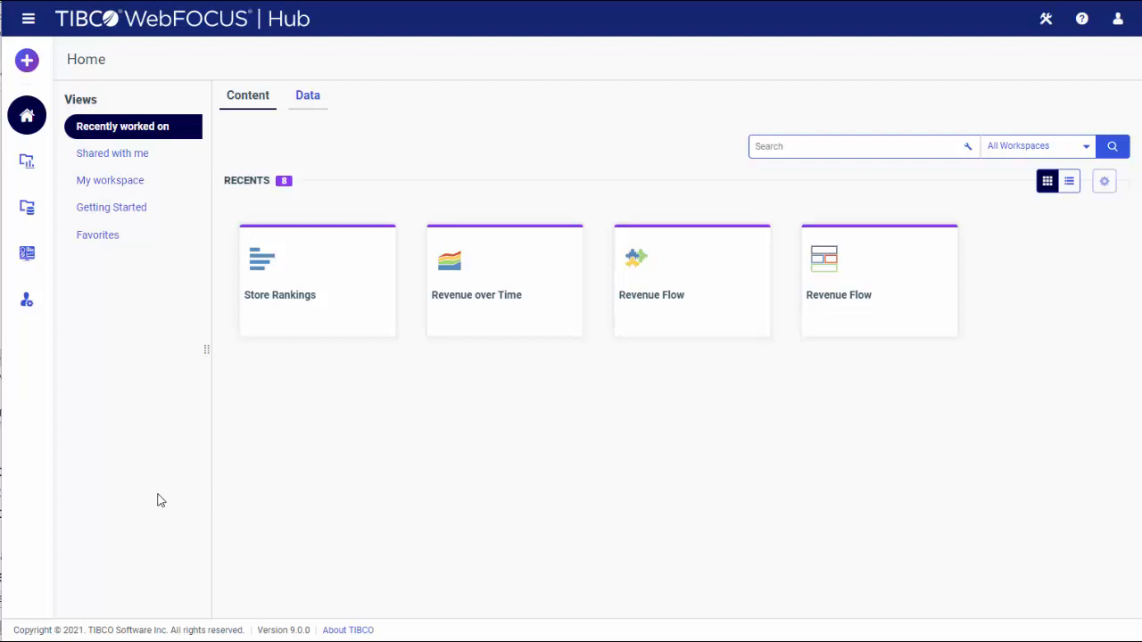
mouse_move(131, 337)
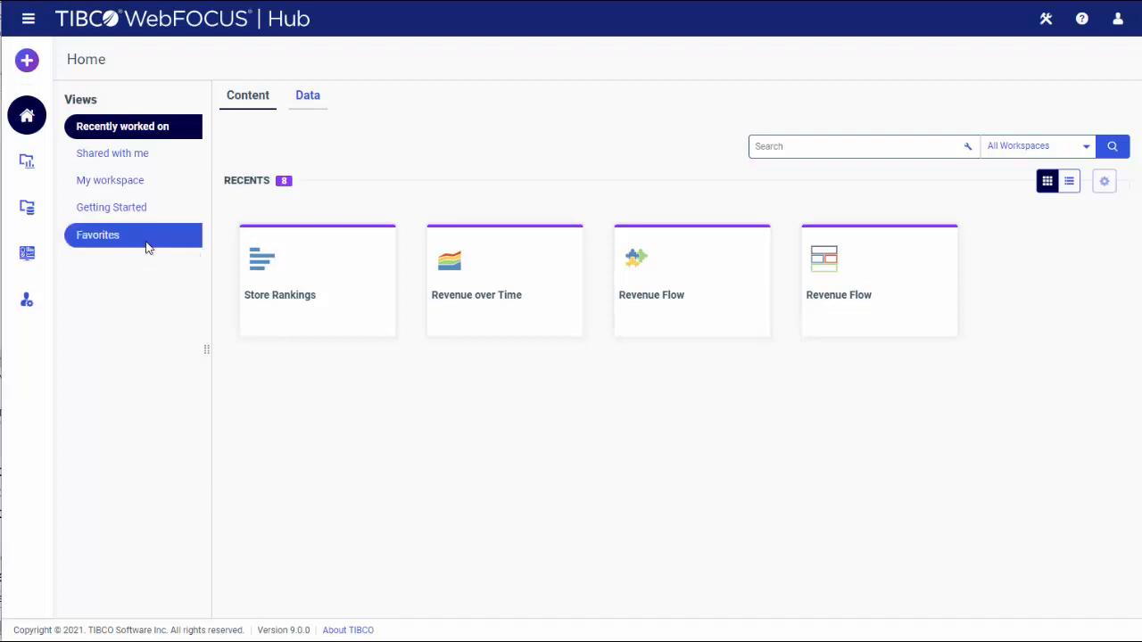
Step: Browse the Favorites and recent items, opening the Store Rankings options menu
click(97, 234)
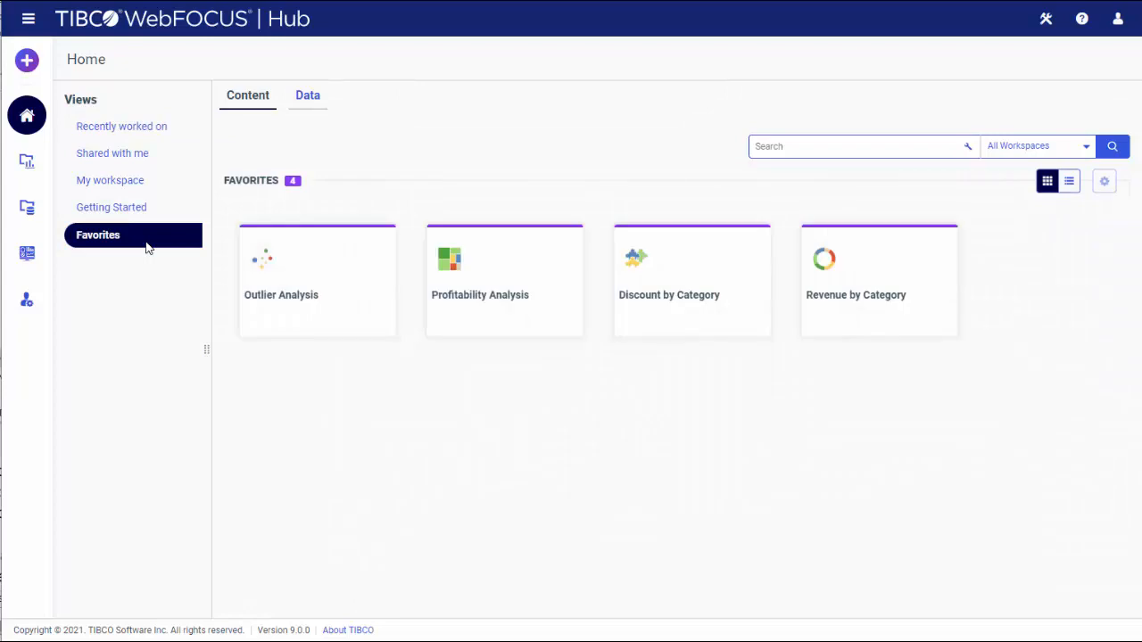
click(122, 126)
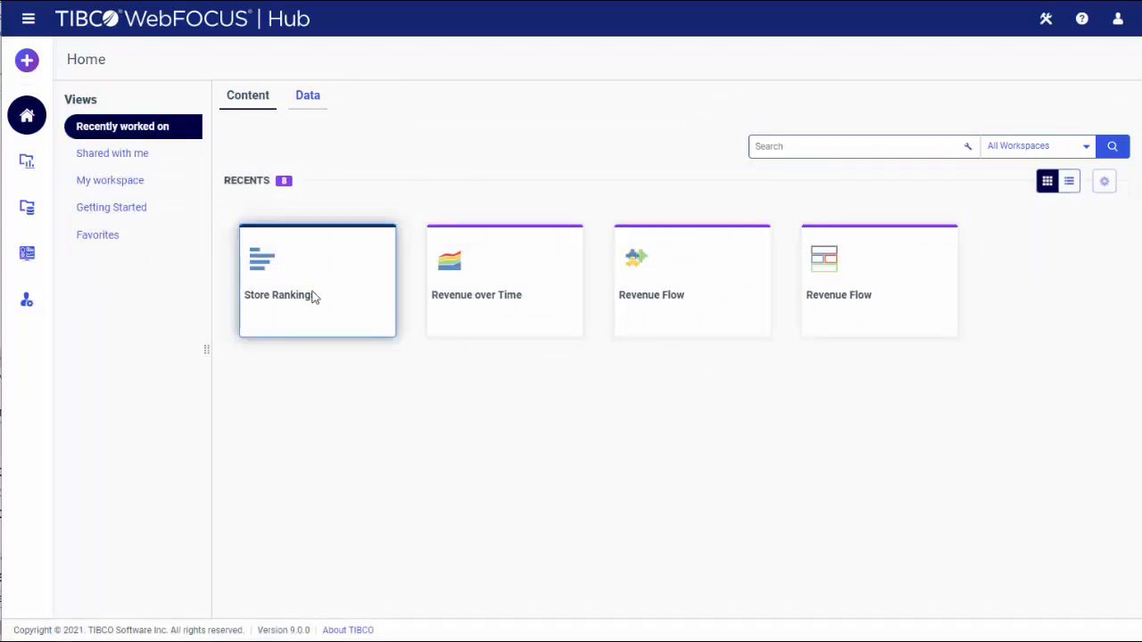
right_click(312, 294)
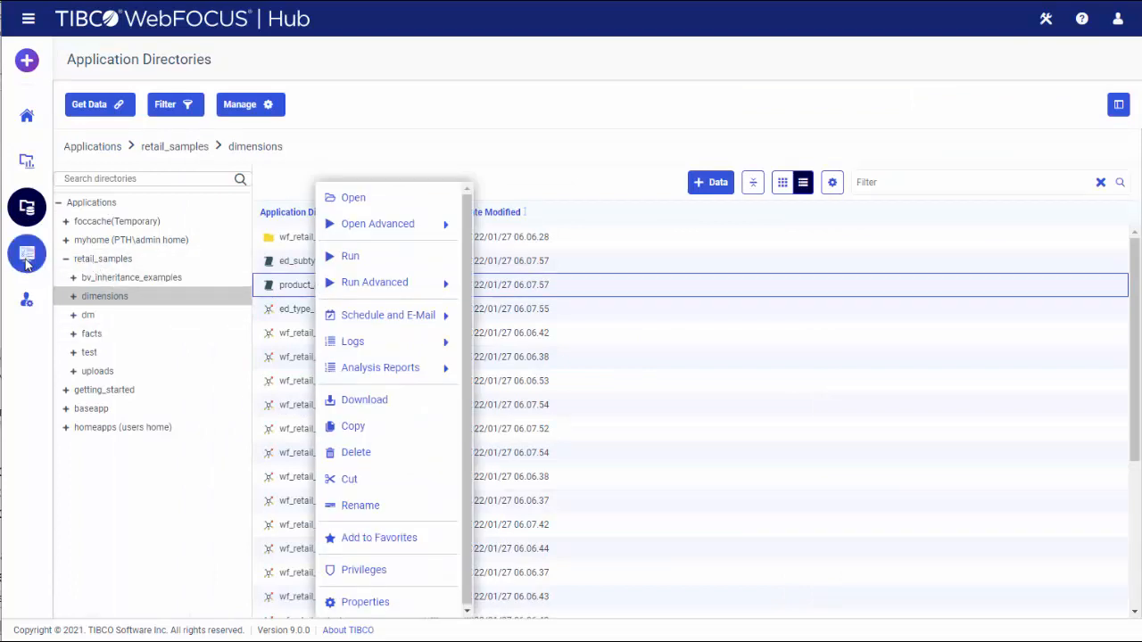
Step: Add the Retail portal from the Portals list to Favorites and return Home
click(27, 255)
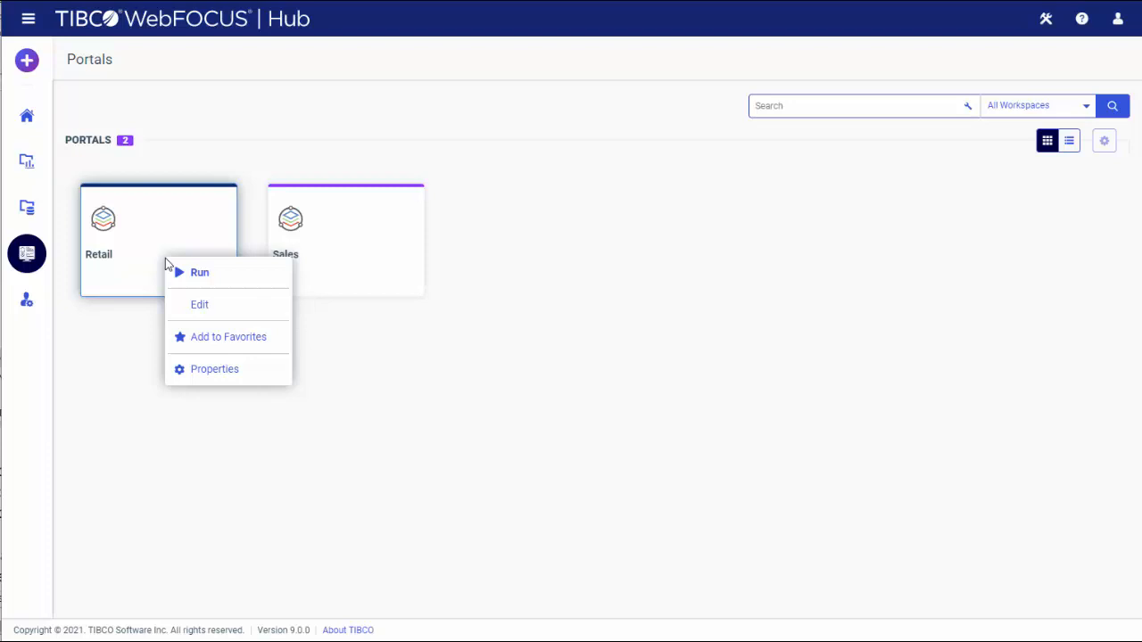
click(228, 336)
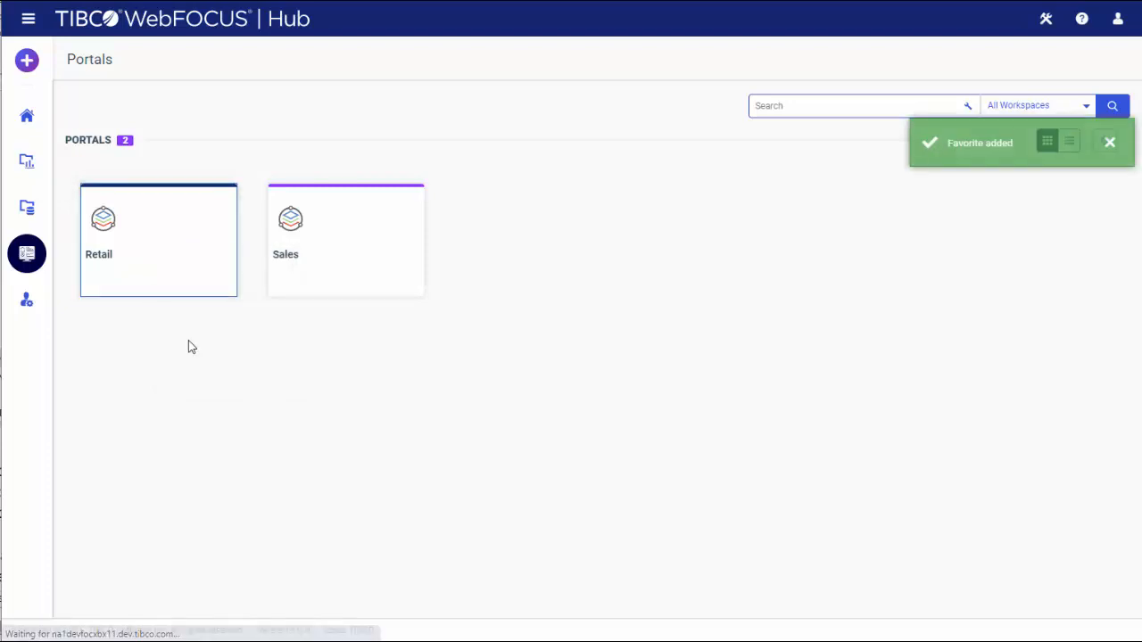
click(27, 115)
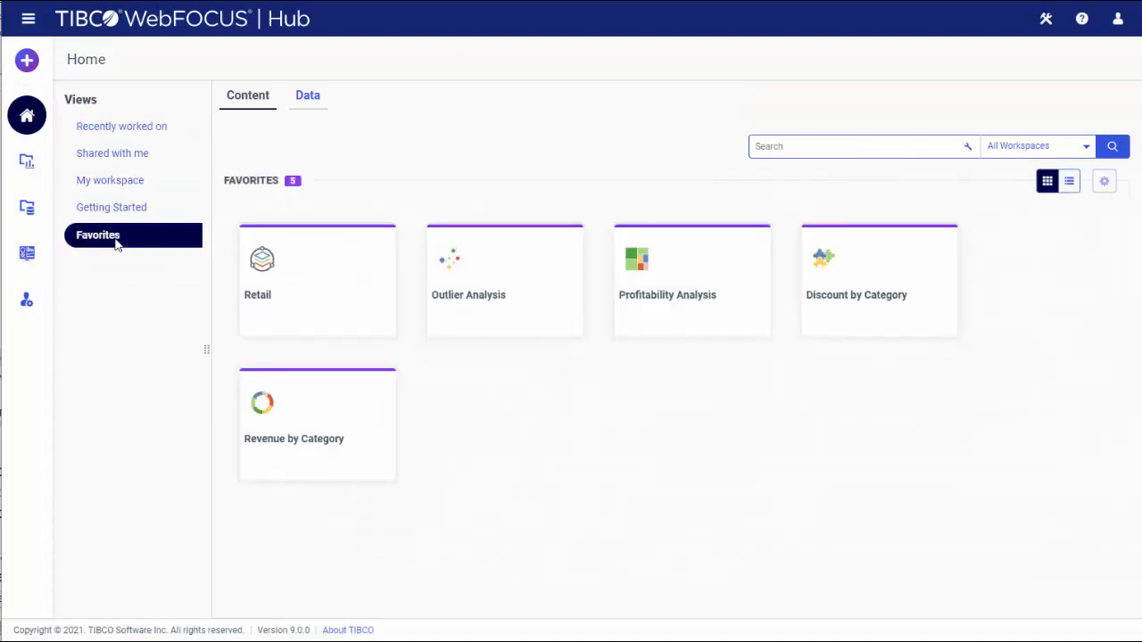
Step: Remove the Retail tile from Favorites through its right-click menu
right_click(317, 281)
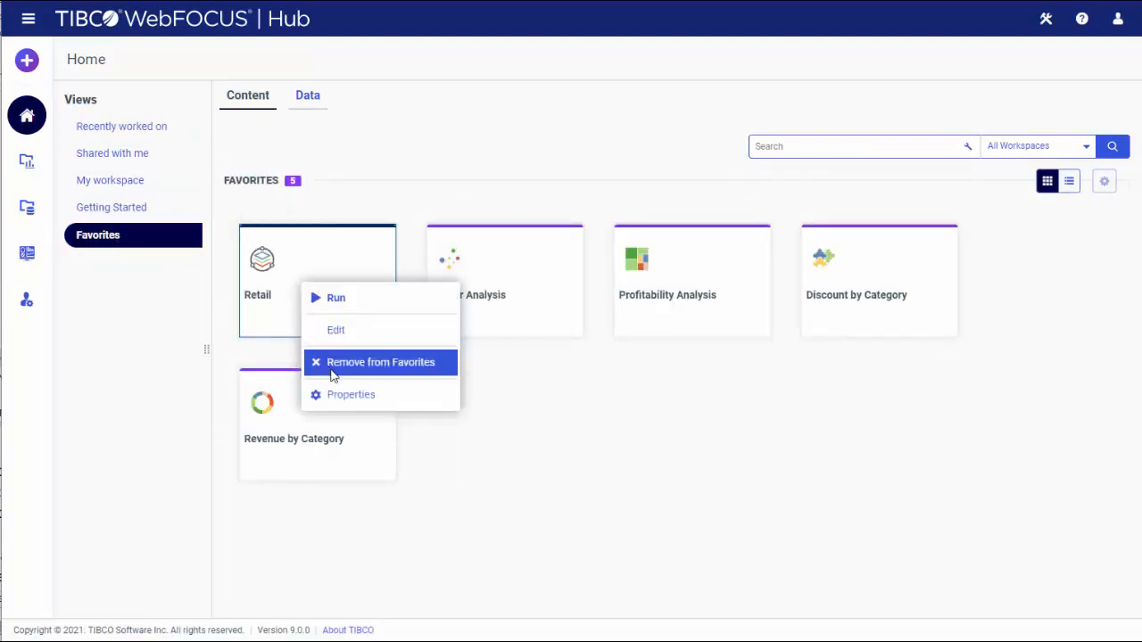
click(380, 361)
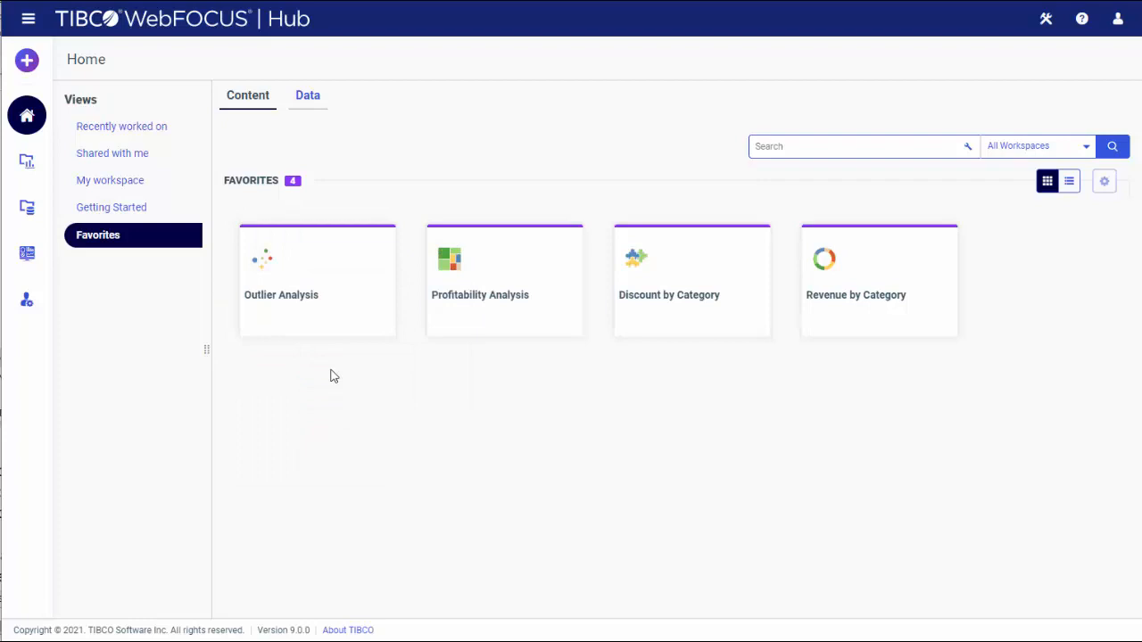
mouse_move(329, 361)
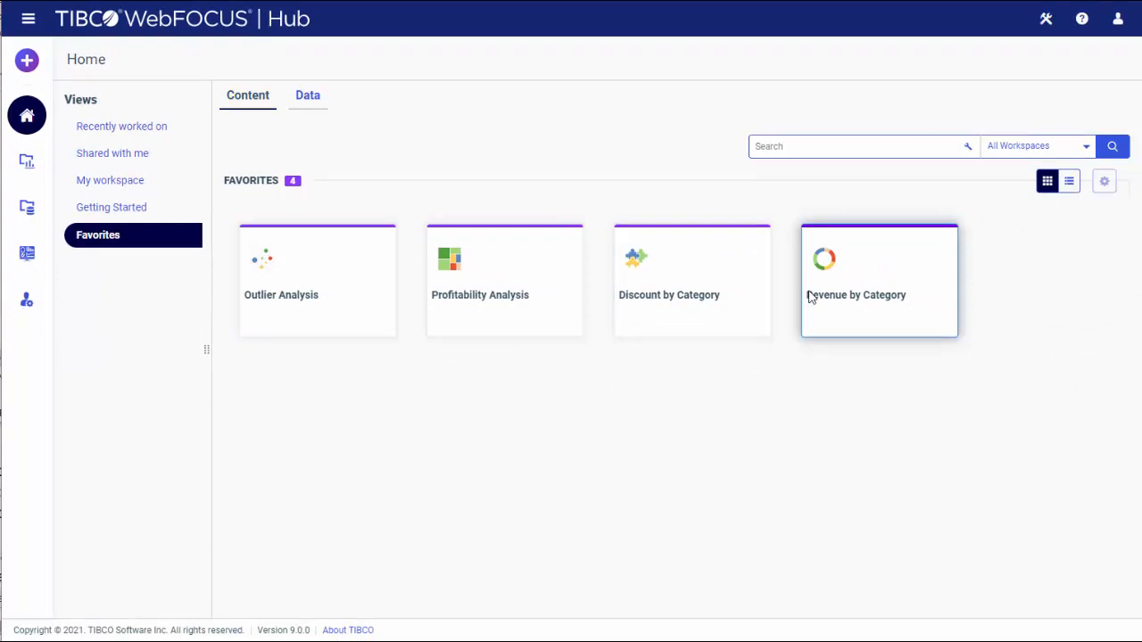
Step: Show the four retail_samples data favorites, then return to content favorites
click(307, 96)
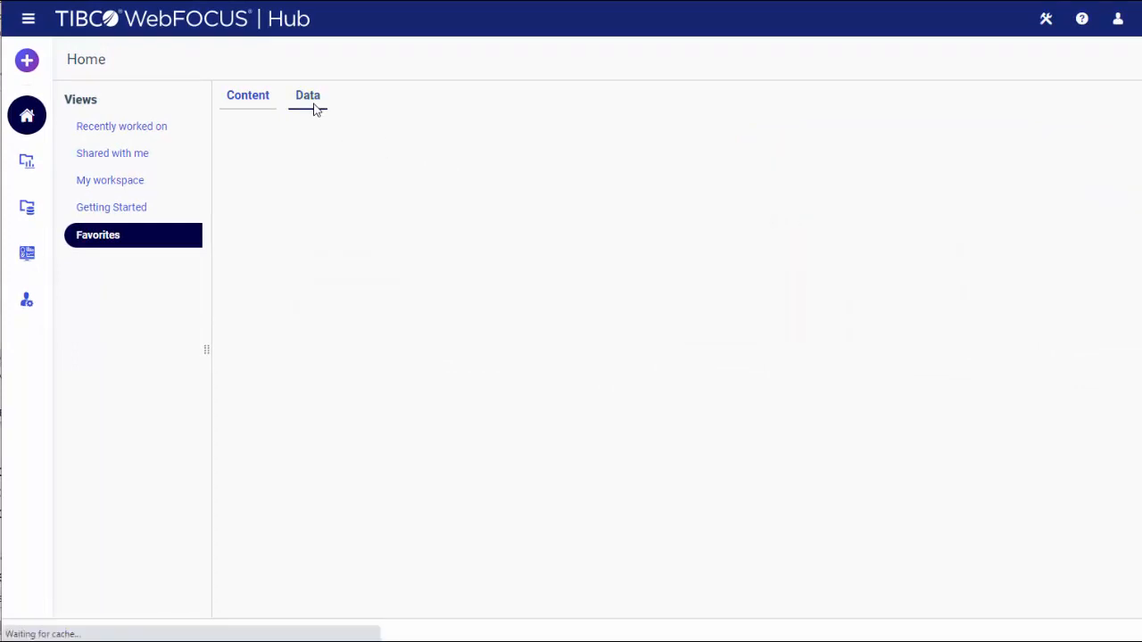
click(307, 95)
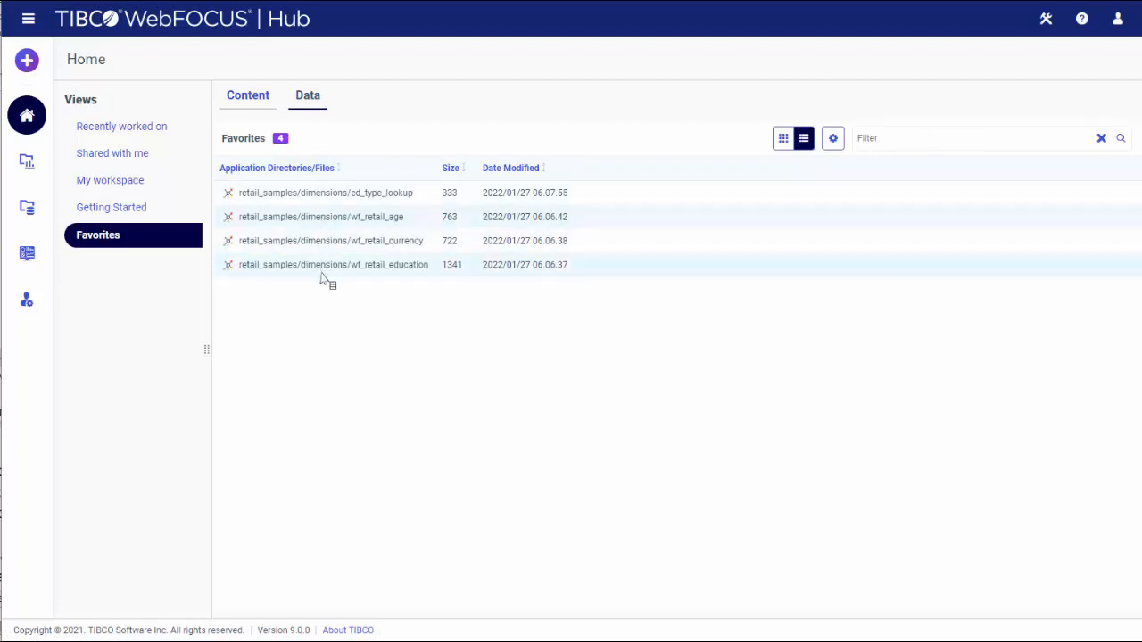
click(247, 95)
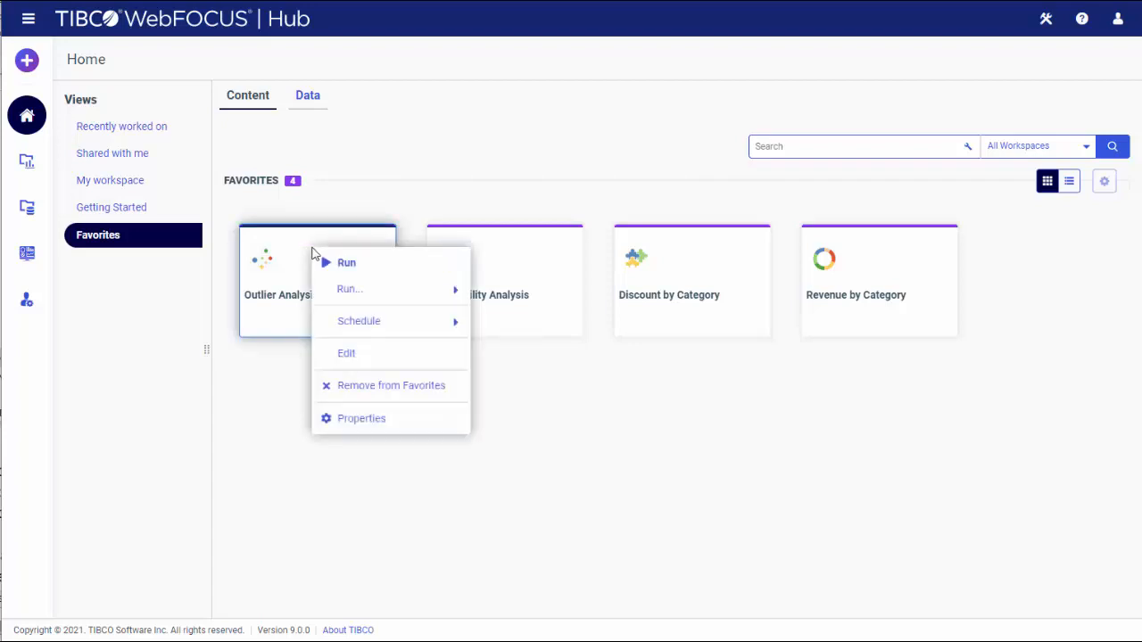
mouse_move(362, 418)
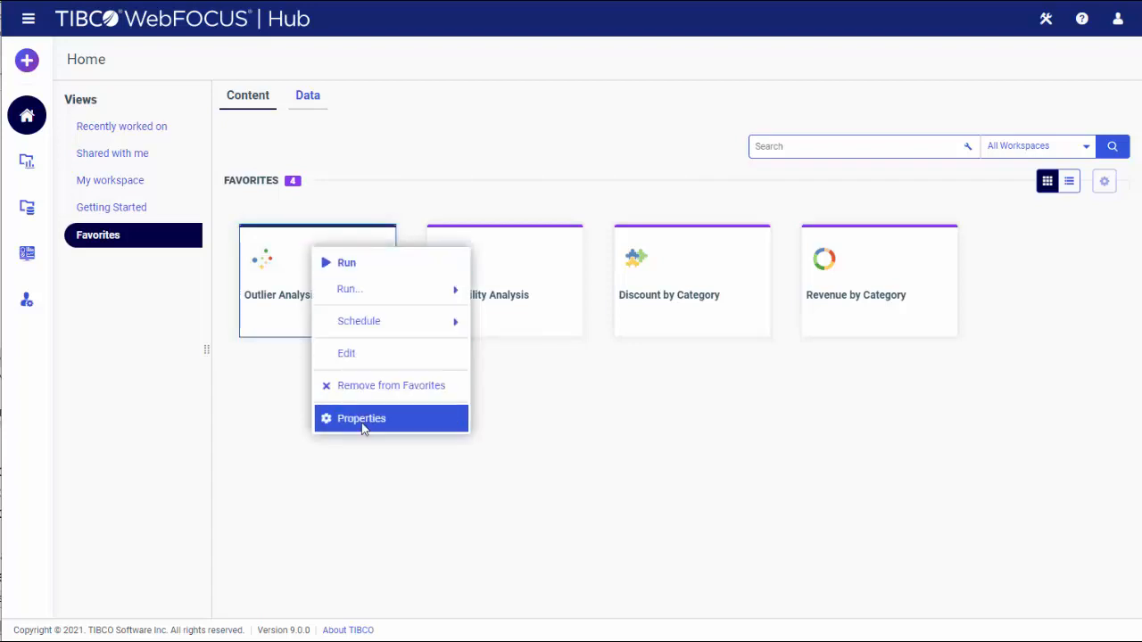
Step: View Outlier Analysis properties, then open the ed_type_lookup data favorite's options
click(360, 418)
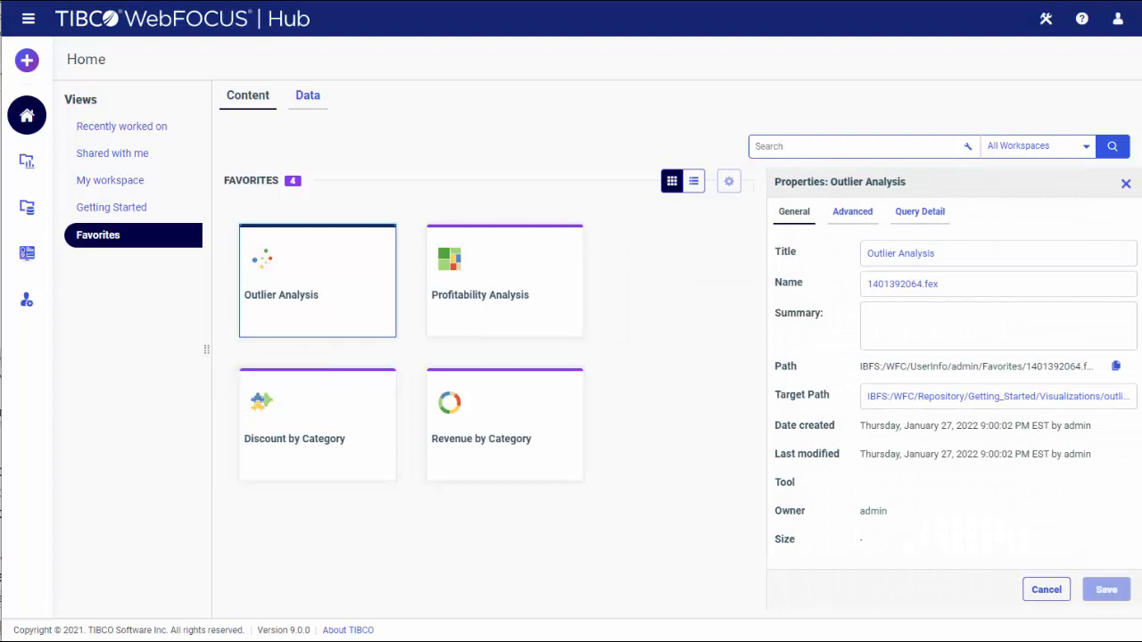
right_click(504, 281)
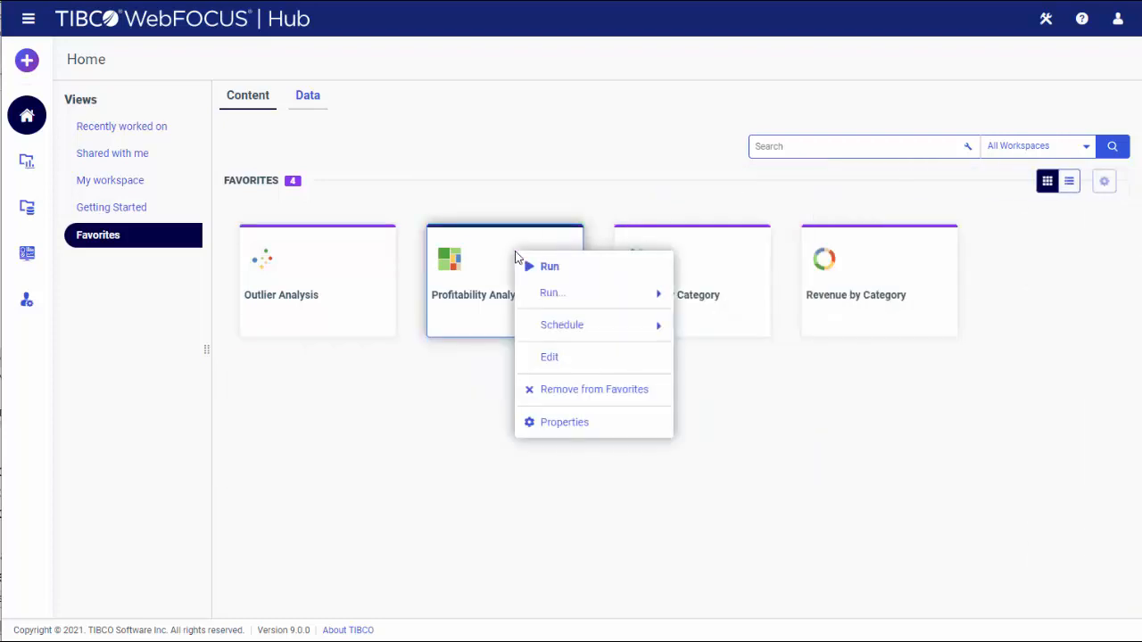
click(307, 96)
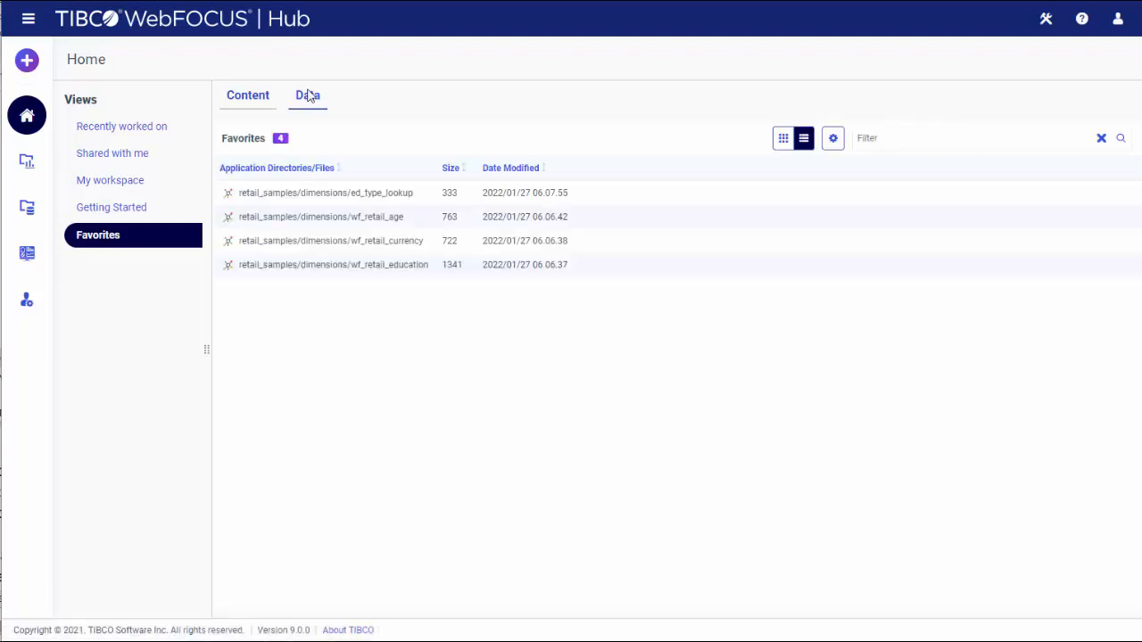
right_click(325, 193)
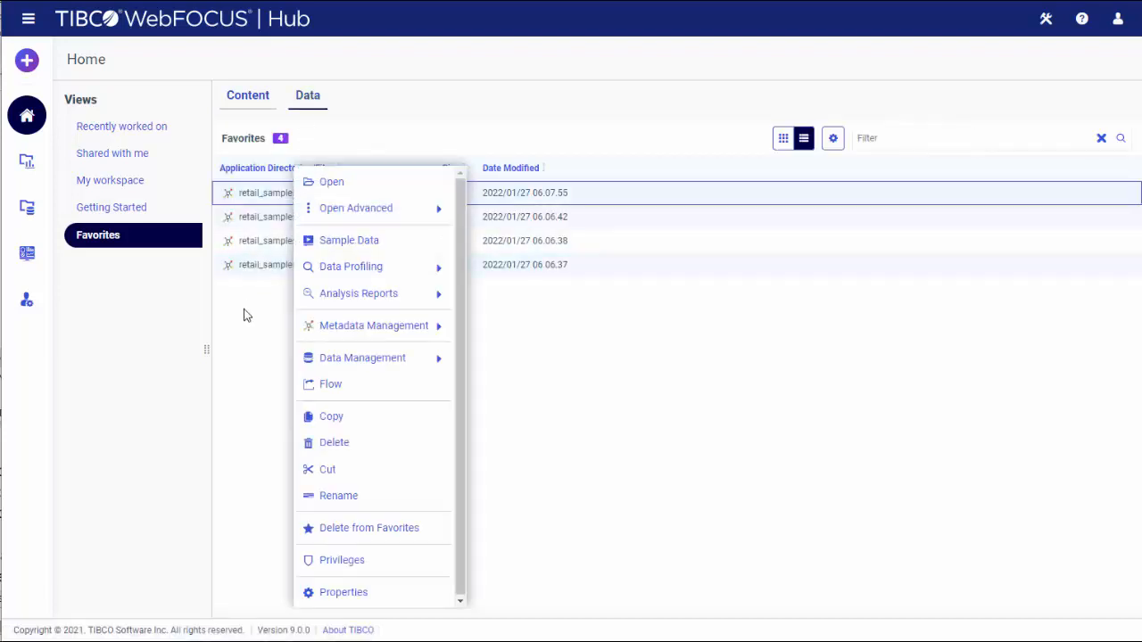